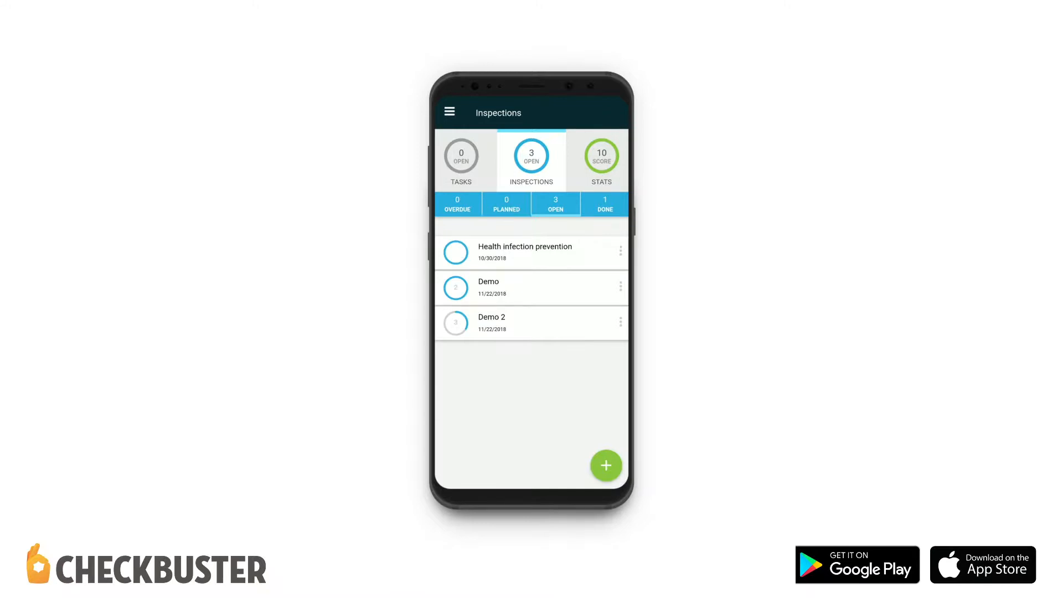
# - Add a new Value Slider item to the Demo template from the Templates list
pyautogui.click(448, 112)
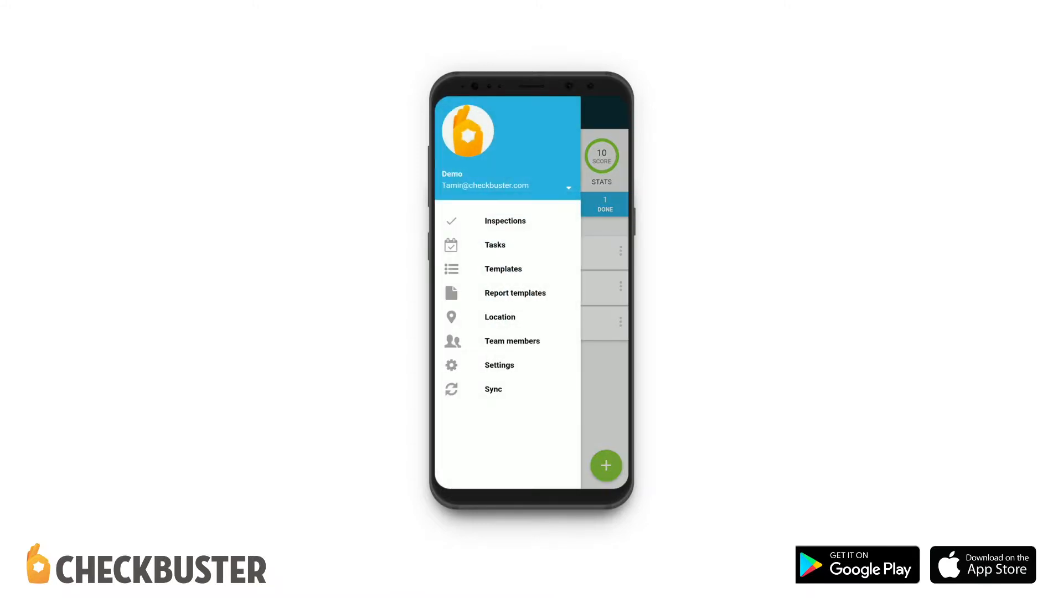
pyautogui.click(504, 268)
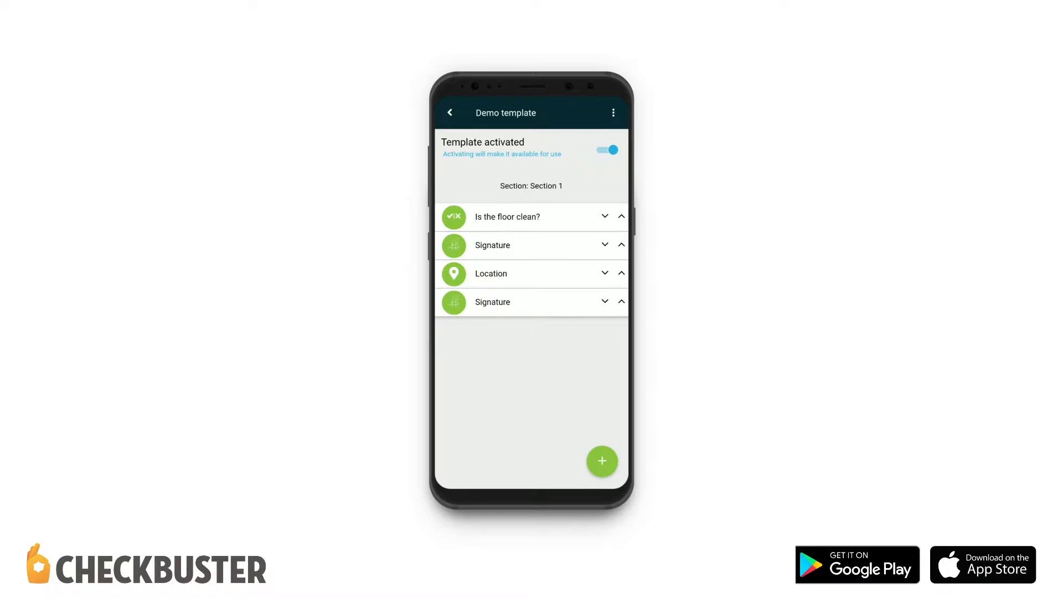
pyautogui.click(600, 461)
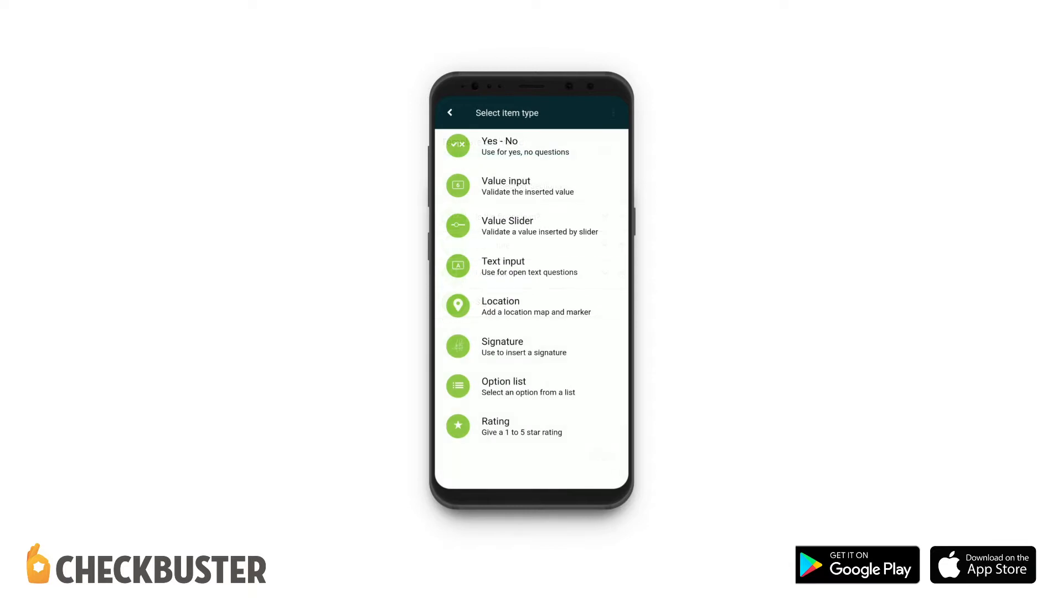
pyautogui.click(532, 226)
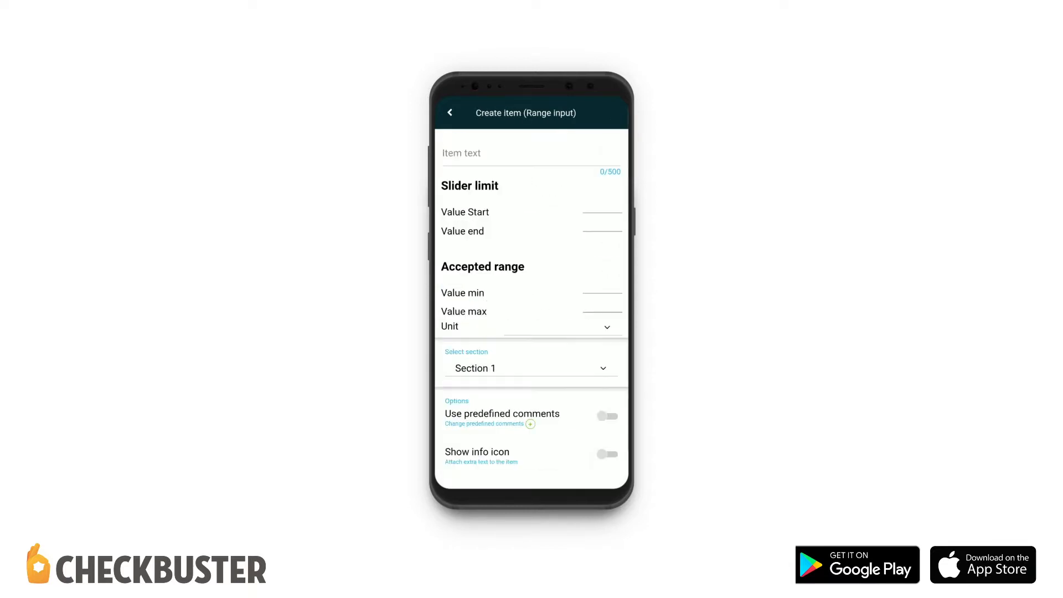
# - Enter the item text, set slider limits 0 to 10 and accepted range 5 to 7
pyautogui.click(532, 153)
pyautogui.write('Value slider')
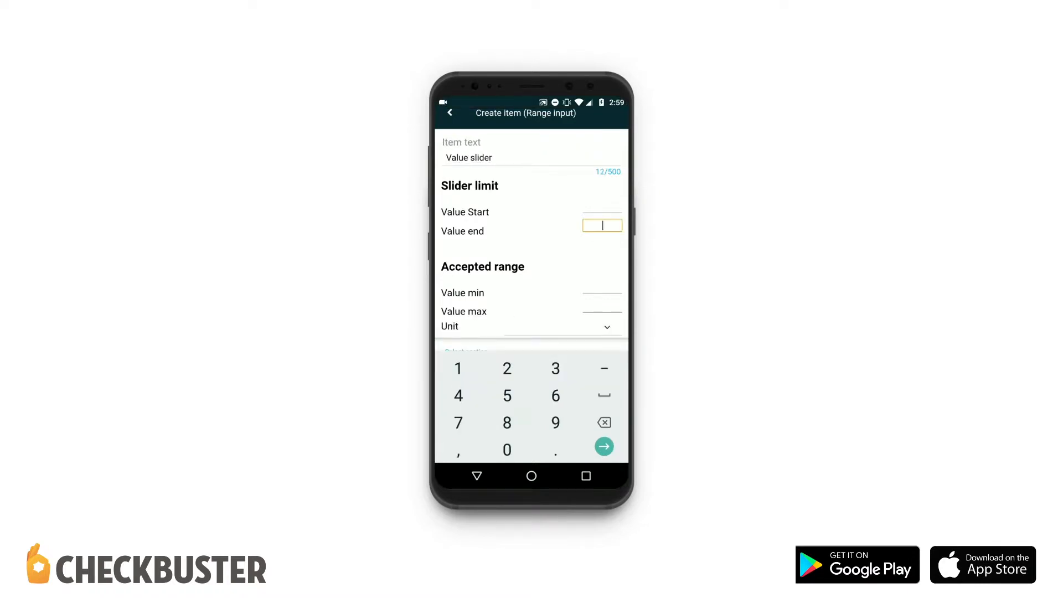
pyautogui.click(601, 211)
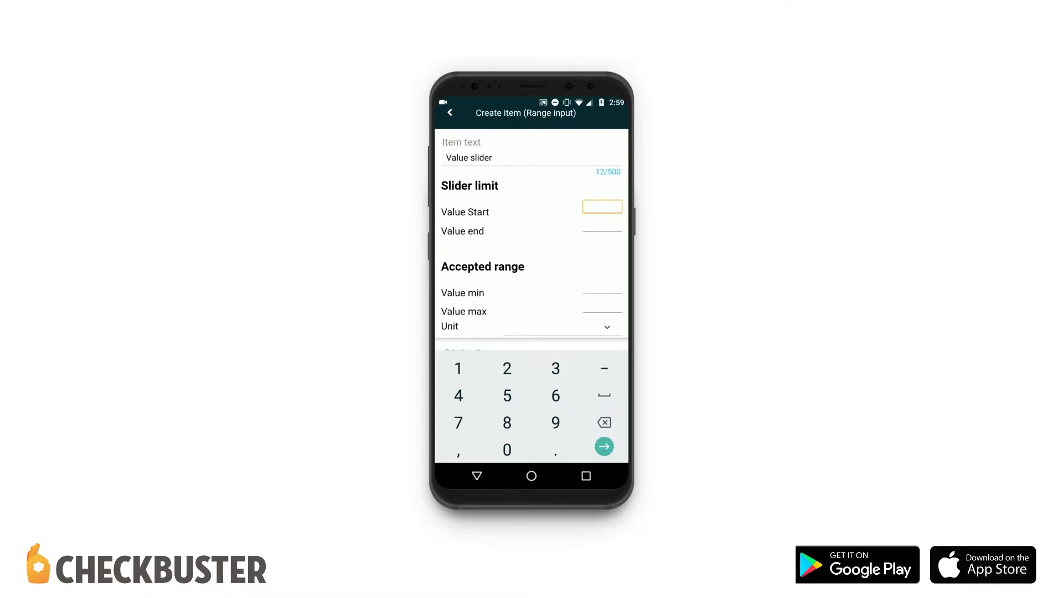
pyautogui.write('0')
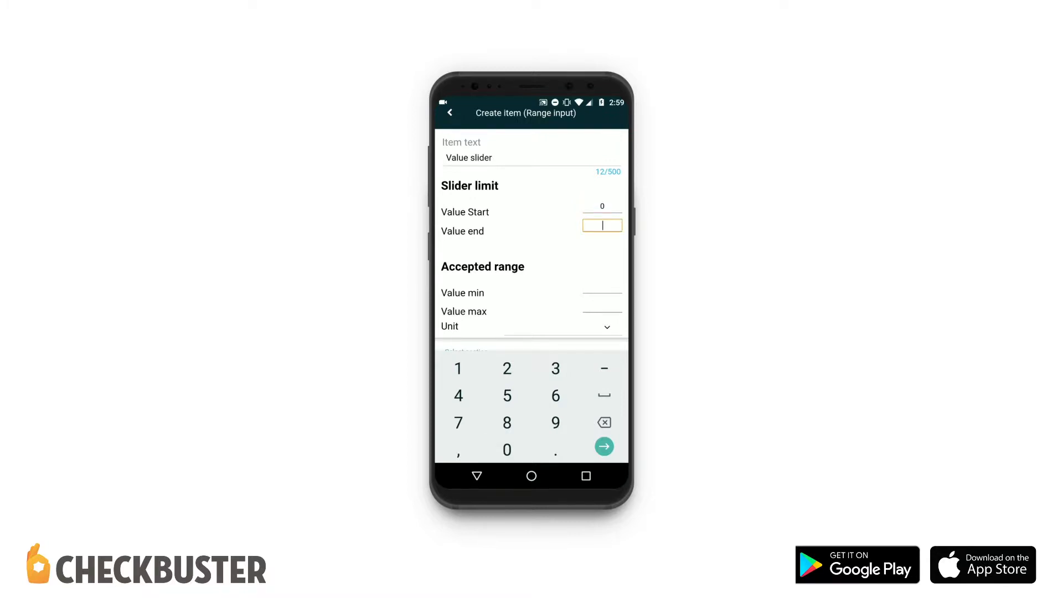
pyautogui.write('10')
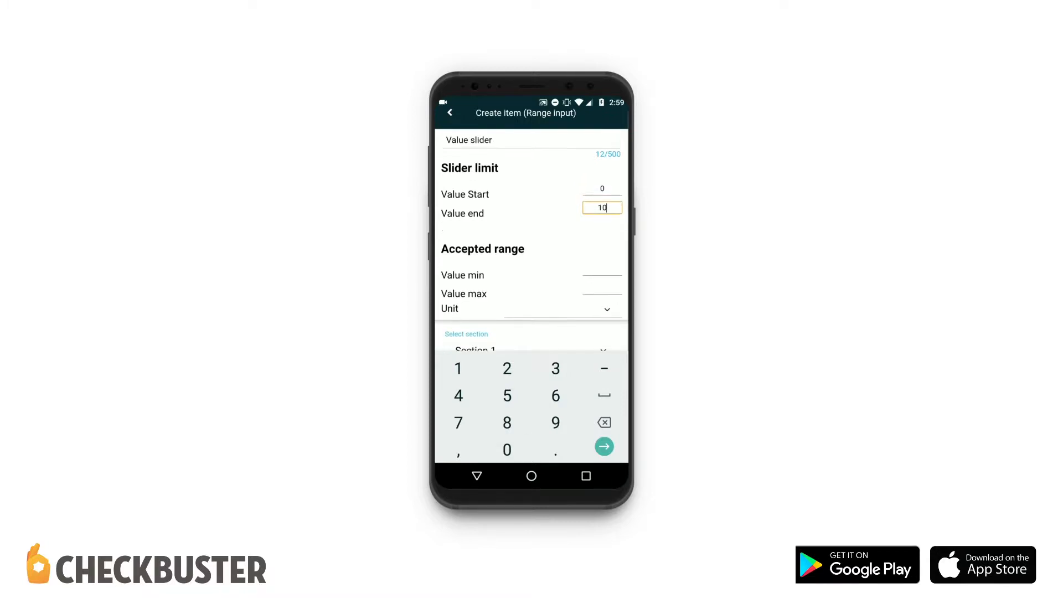
pyautogui.click(602, 274)
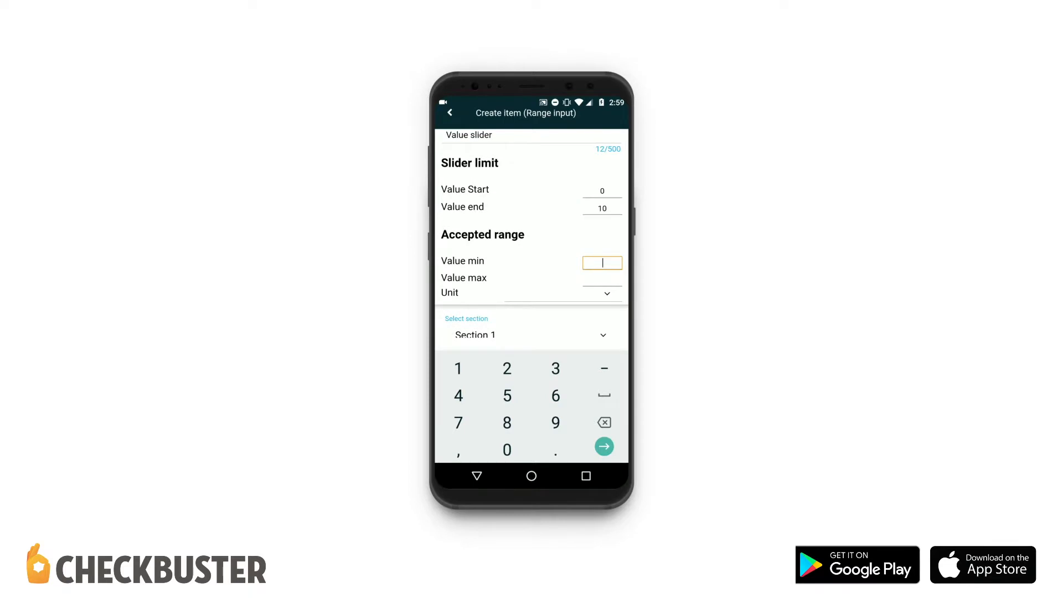
pyautogui.click(507, 395)
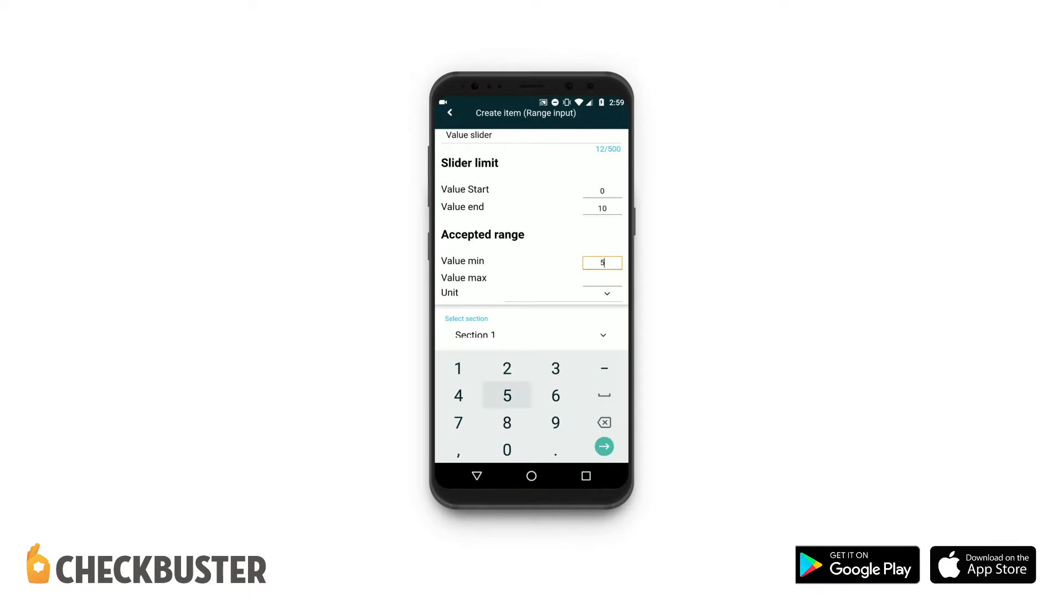
pyautogui.write('7')
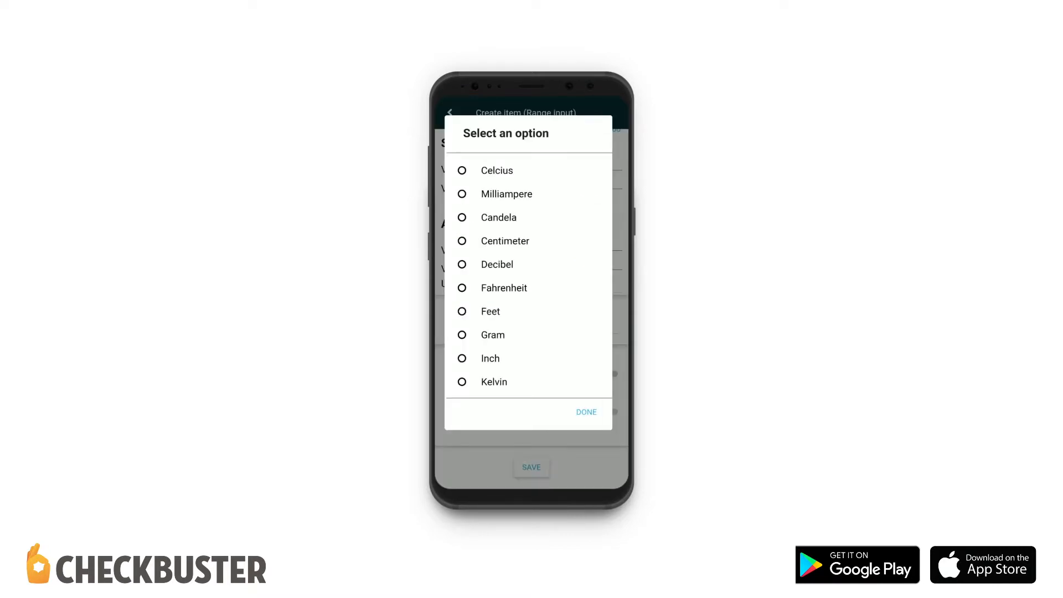
# - Choose Celcius from the Unit options and confirm
pyautogui.scroll(-3)
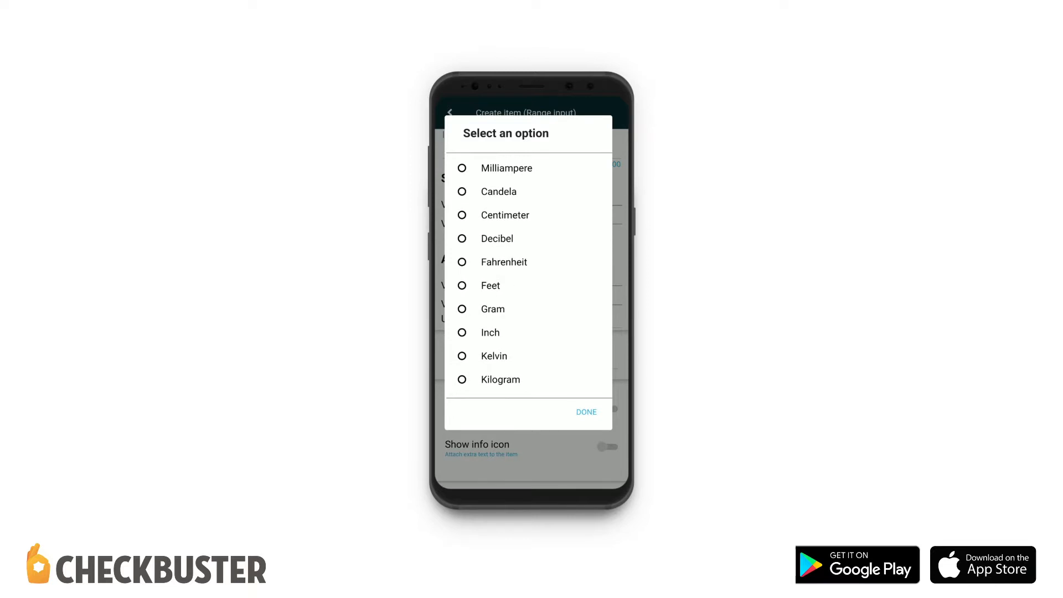
pyautogui.scroll(-3)
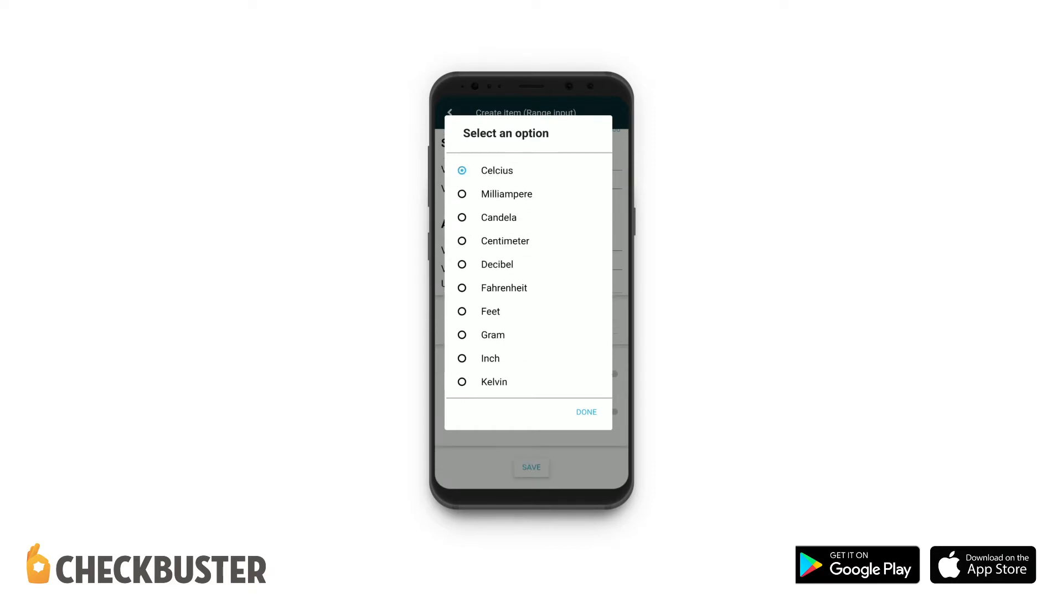
pyautogui.click(585, 411)
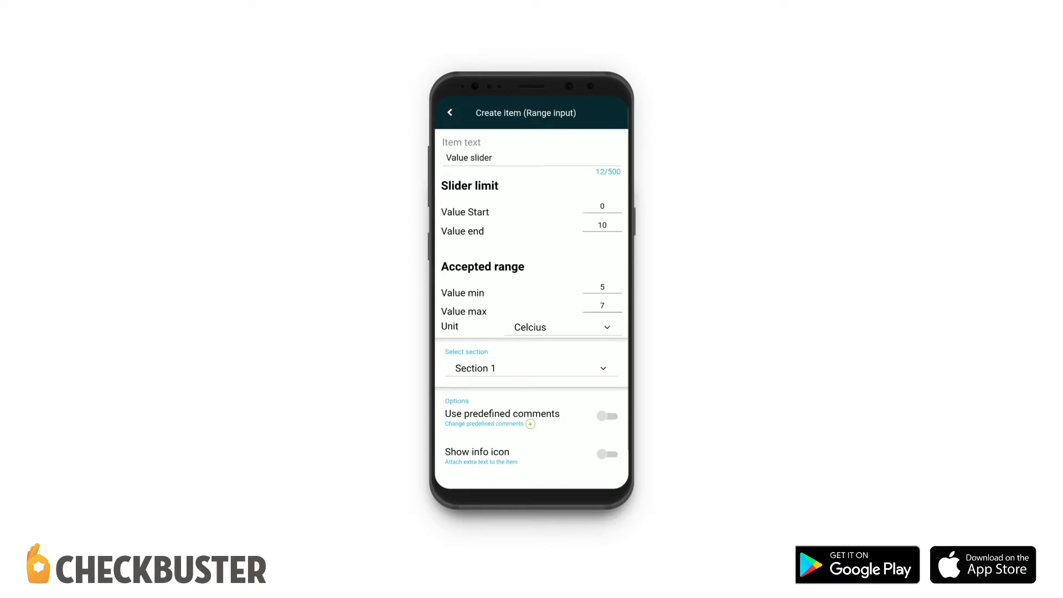
# - Rename the slider item to 'Fridge temperature' and save it to the template
pyautogui.click(468, 158)
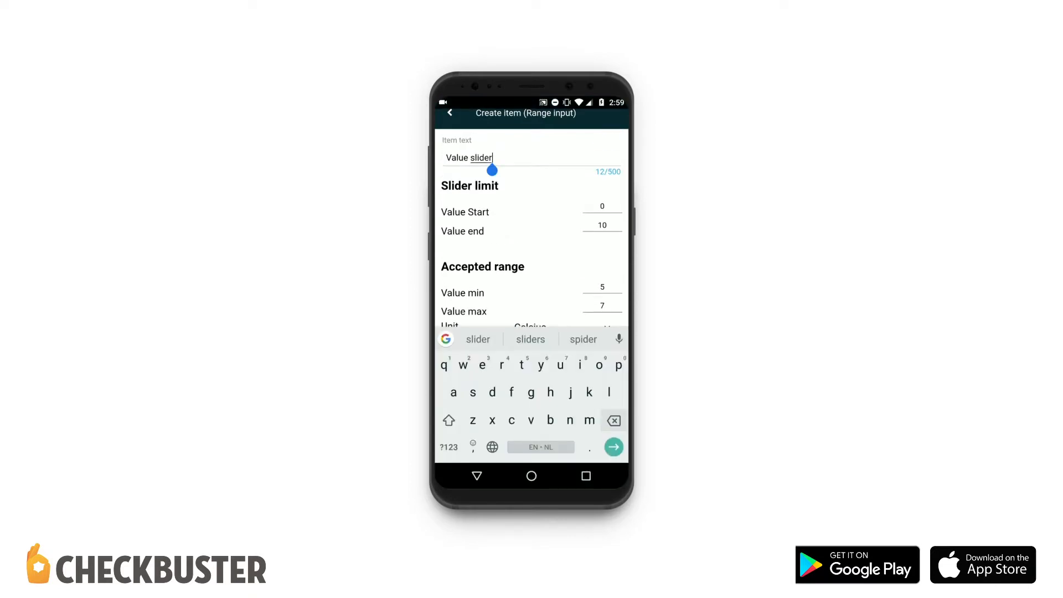
pyautogui.write('Fr')
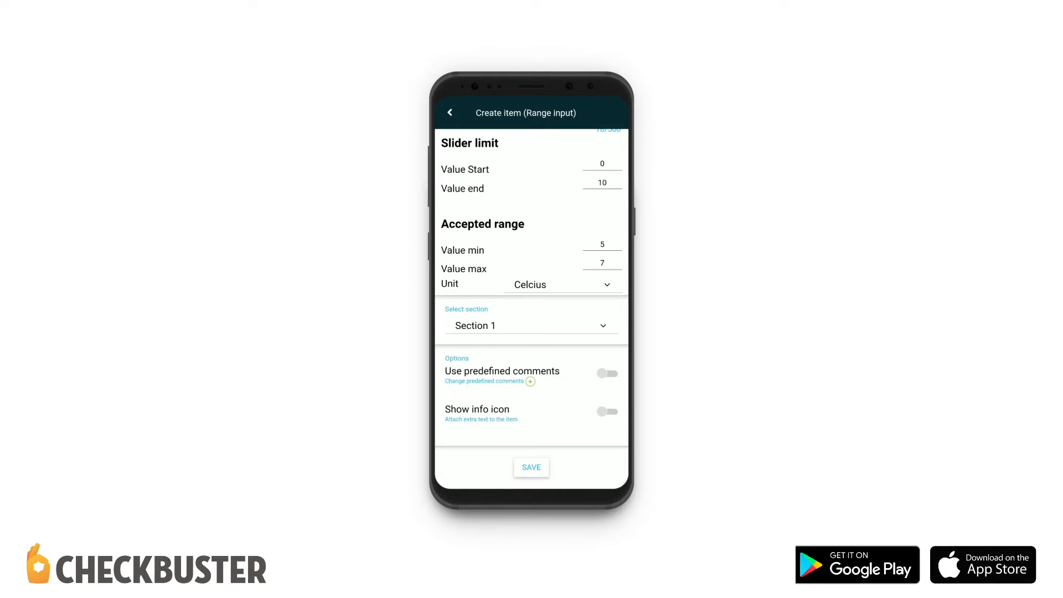
pyautogui.click(531, 467)
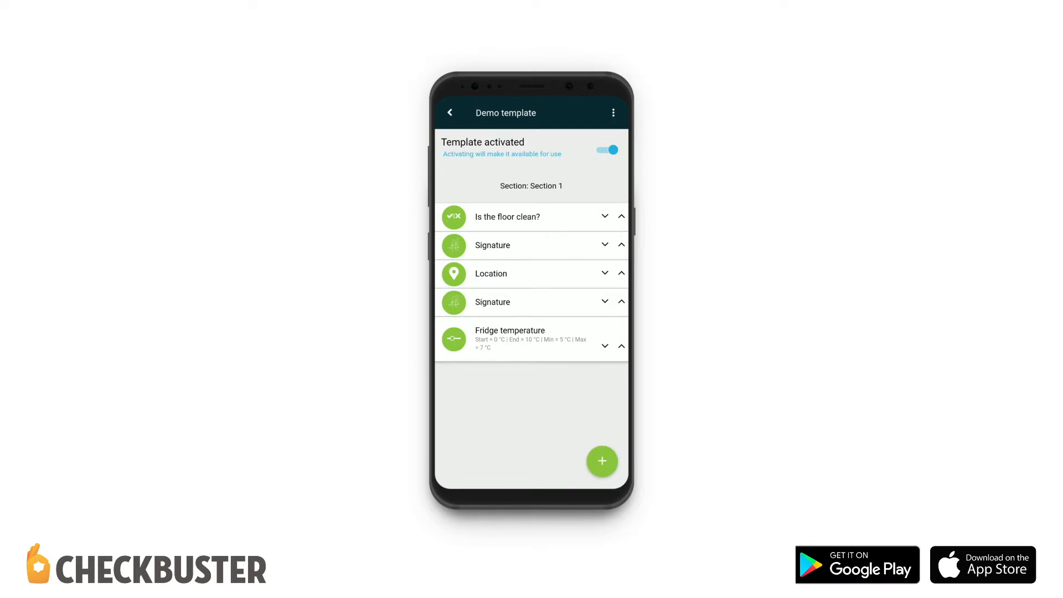
# - Go back to the Inspections list and start a new inspection
pyautogui.click(449, 113)
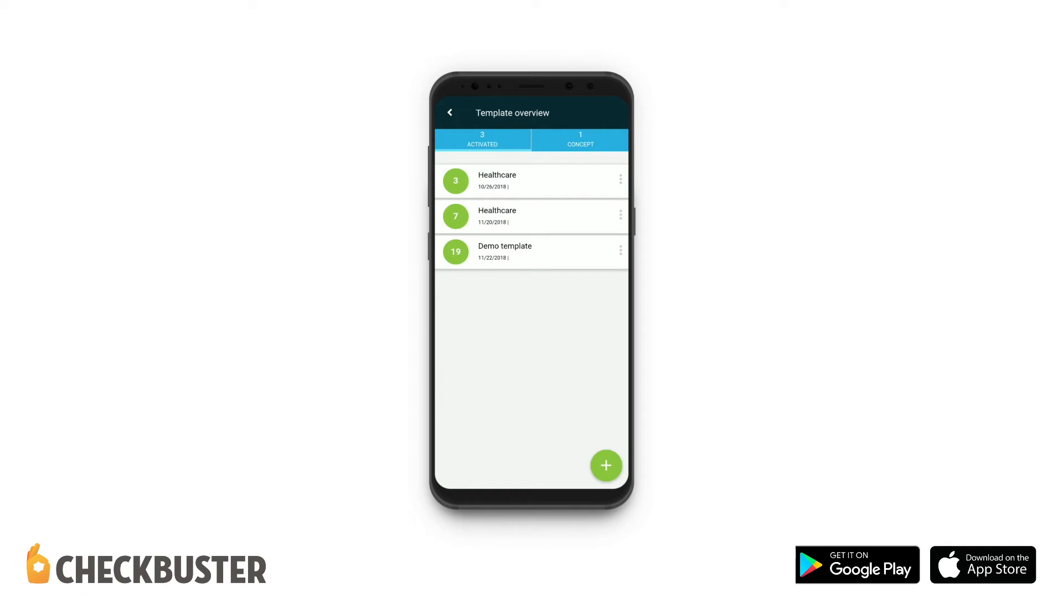
pyautogui.click(449, 113)
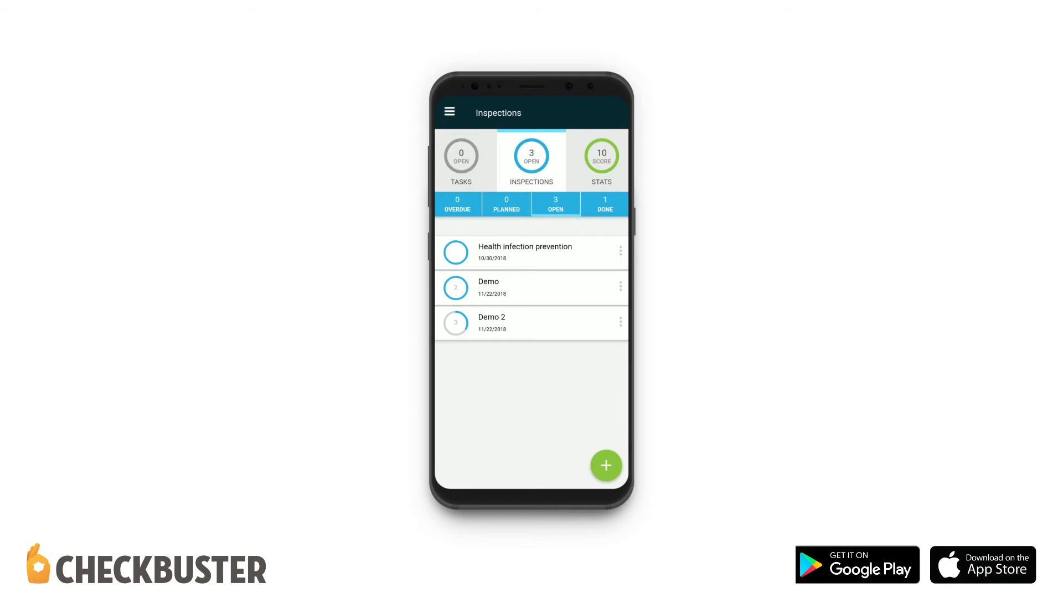
pyautogui.click(605, 465)
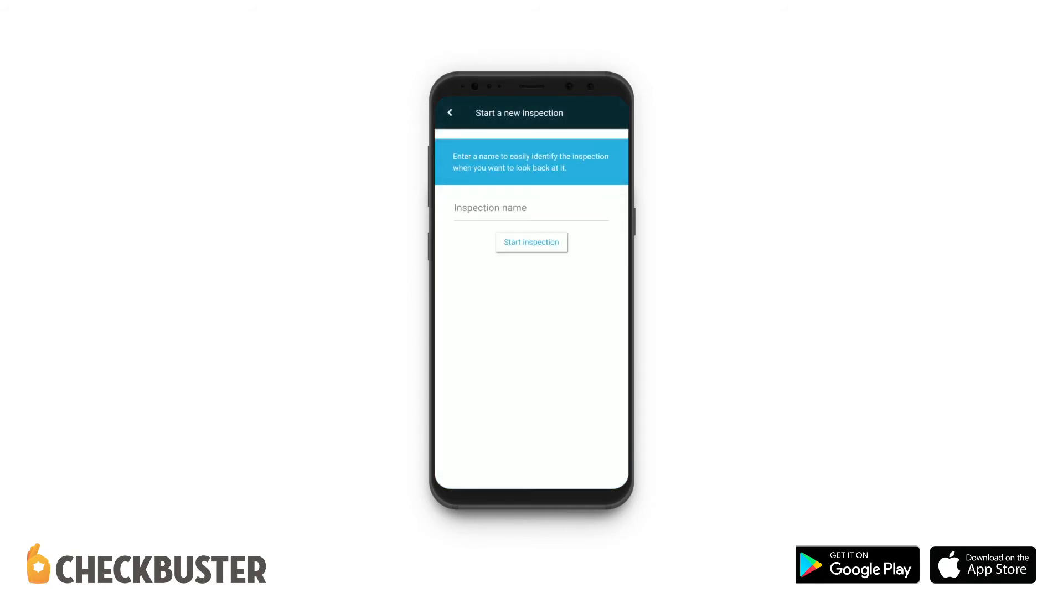
# - Name the new inspection 'Demo 4' and start it
pyautogui.click(531, 208)
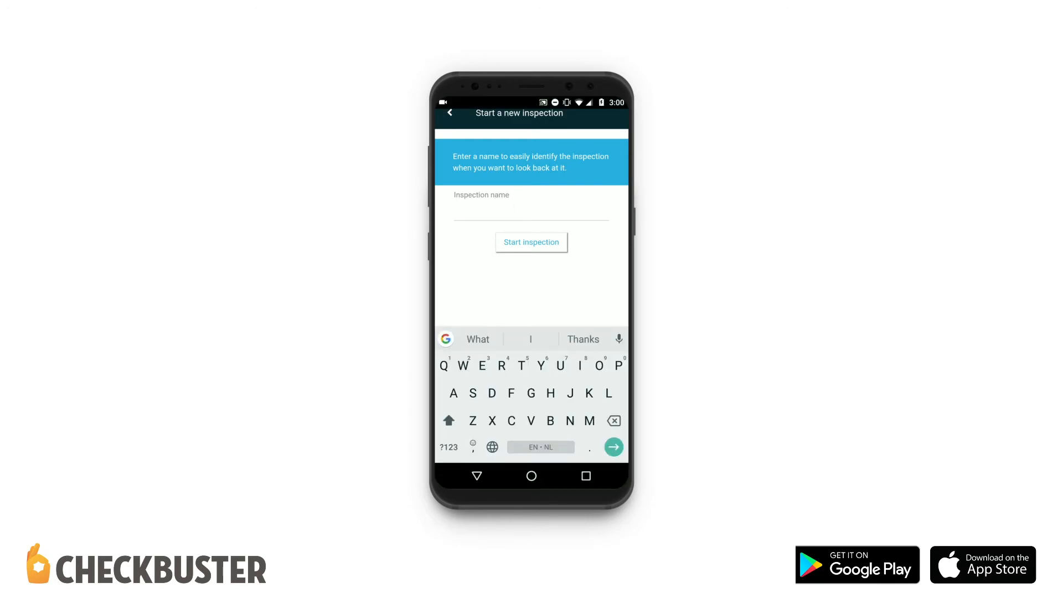
pyautogui.write('Demo')
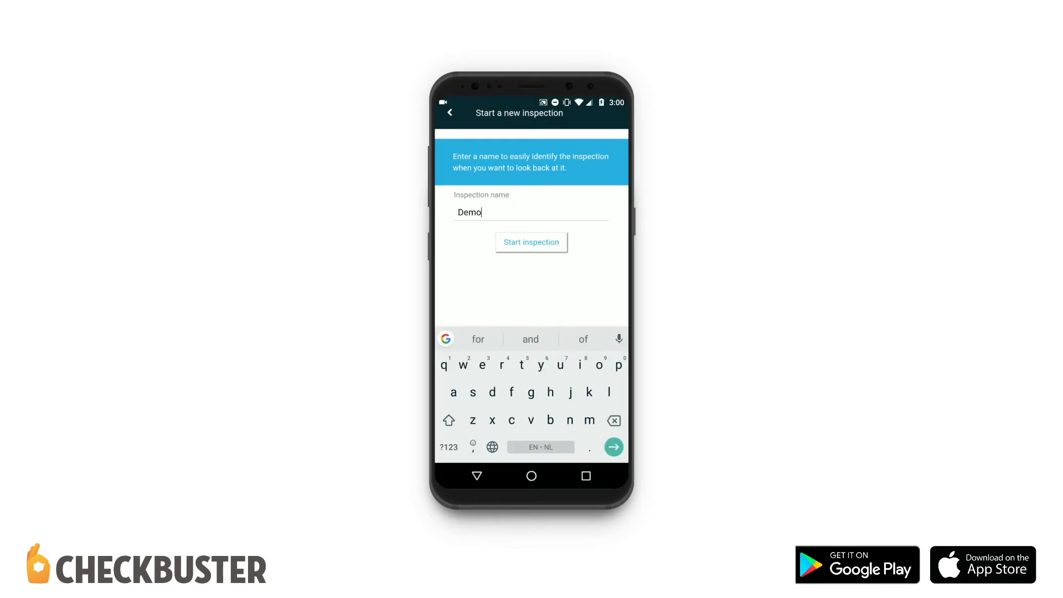
pyautogui.click(531, 242)
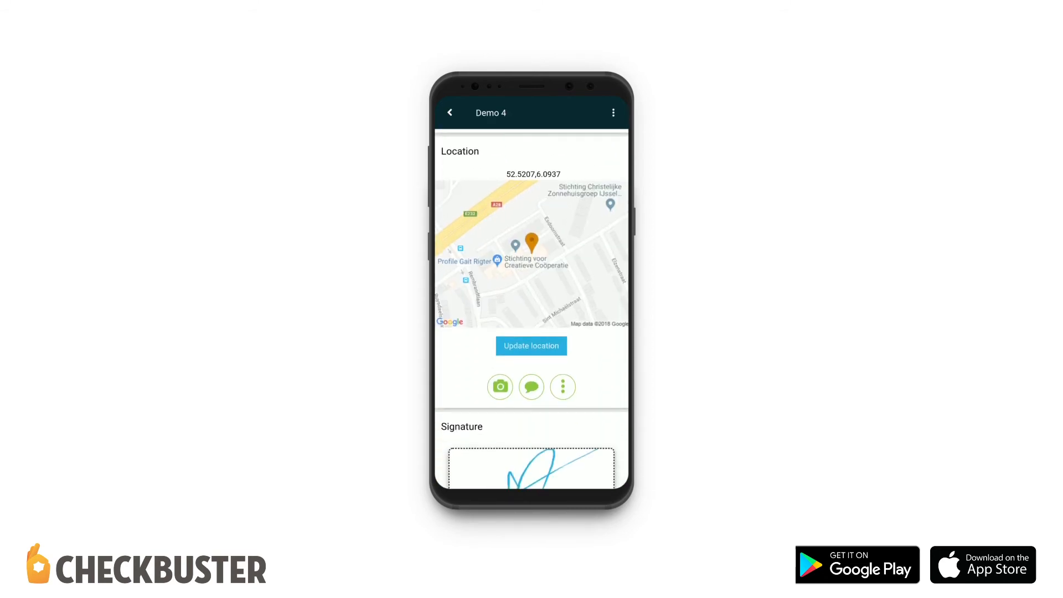
# - Slide the Fridge temperature through 7, 6, 2 and 6, ending at 5
pyautogui.scroll(-3)
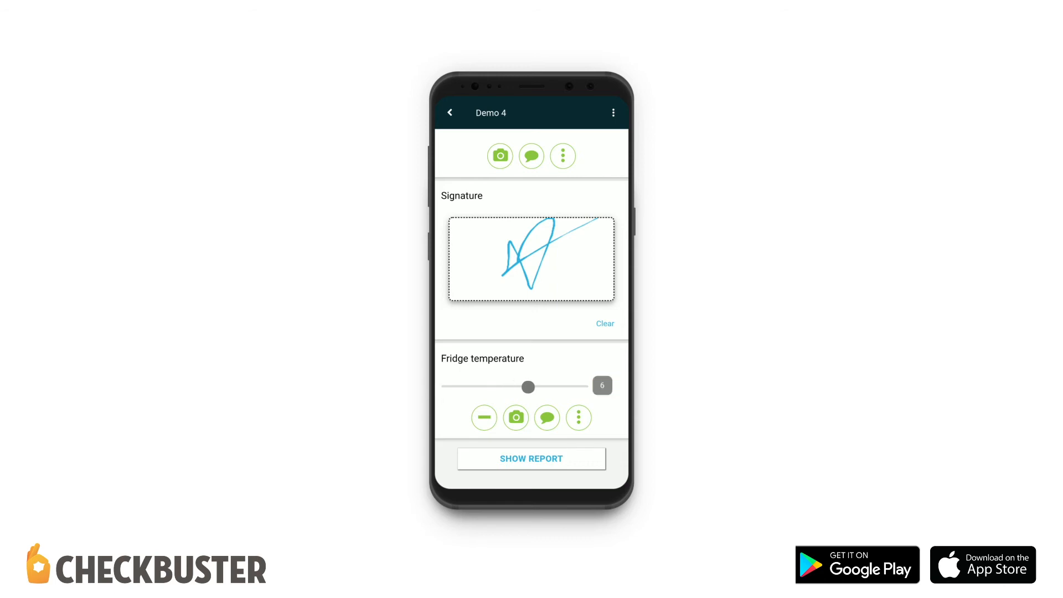
pyautogui.moveTo(528, 386); pyautogui.dragTo(542, 386)
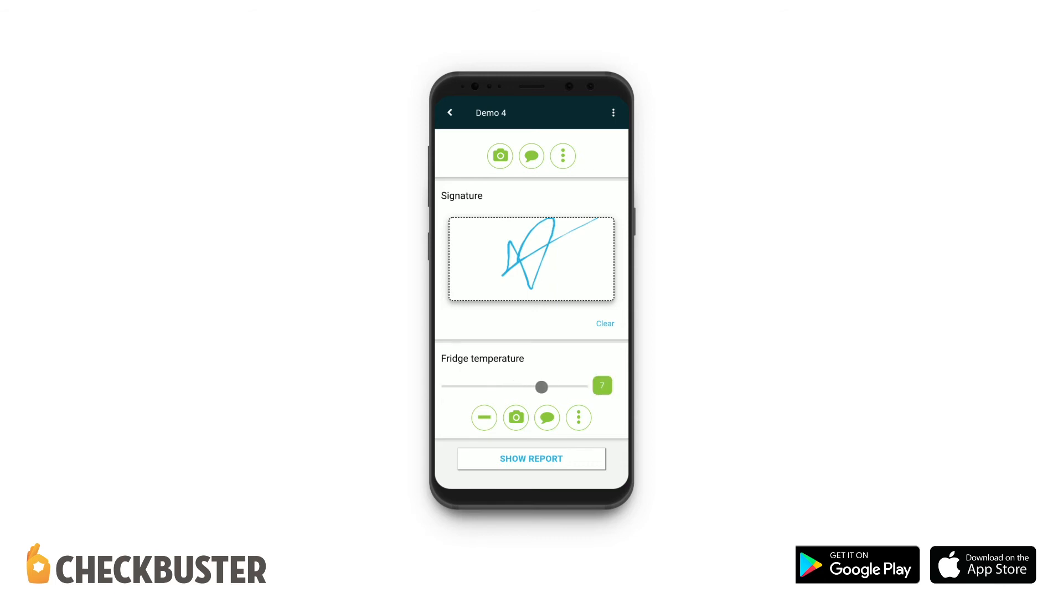
pyautogui.moveTo(541, 387); pyautogui.dragTo(528, 386)
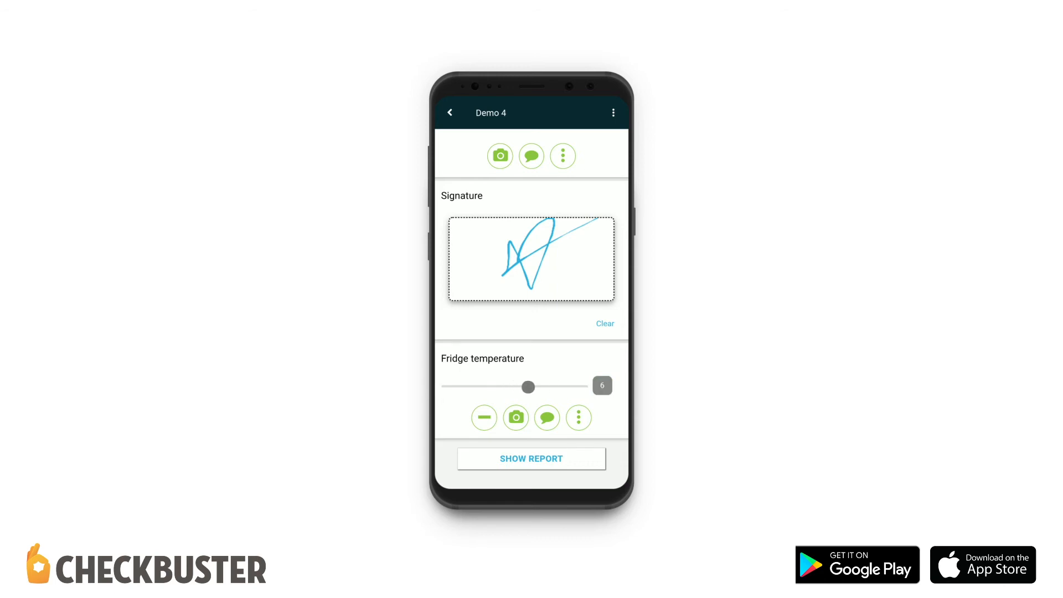
pyautogui.moveTo(528, 386); pyautogui.dragTo(474, 386)
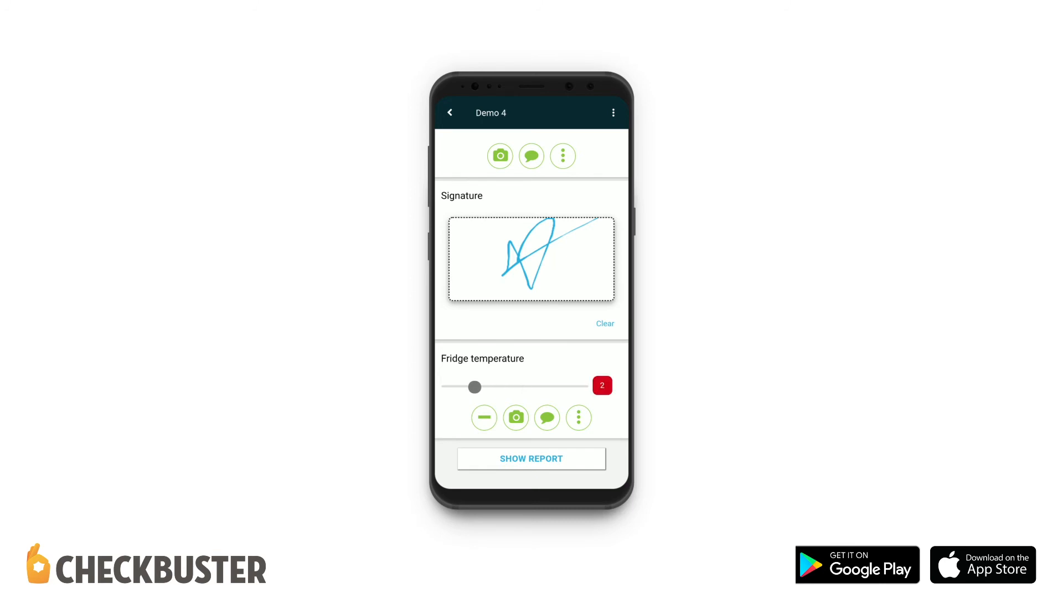
pyautogui.moveTo(474, 386); pyautogui.dragTo(580, 386)
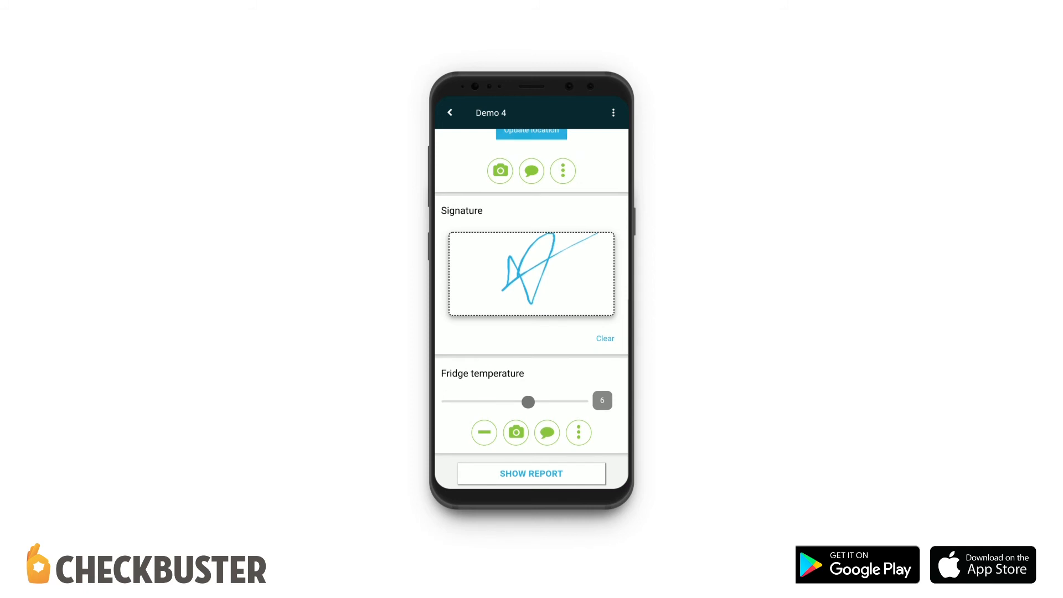
pyautogui.moveTo(529, 402); pyautogui.dragTo(515, 402)
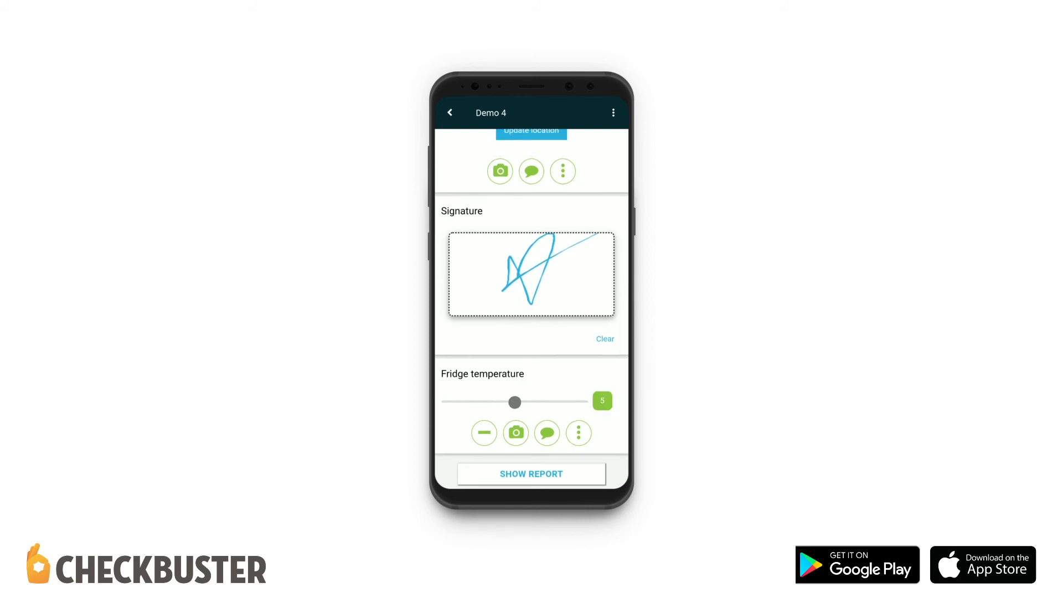